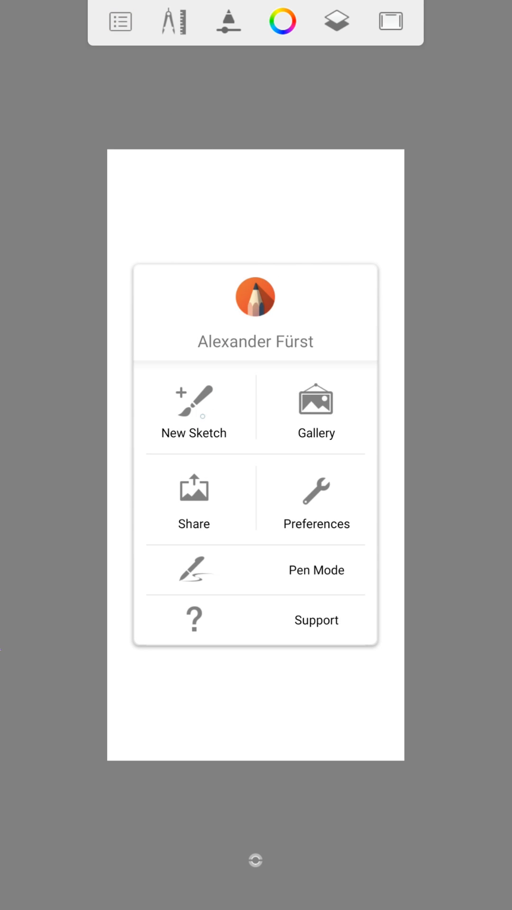
# - Create a new custom sketch sized 2450 × 2450 pixels with proportions kept
pyautogui.click(194, 405)
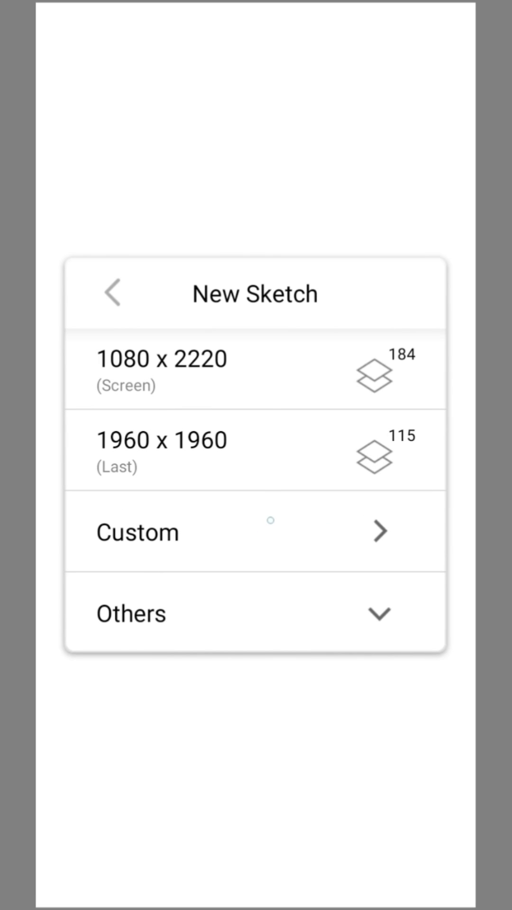
pyautogui.click(137, 533)
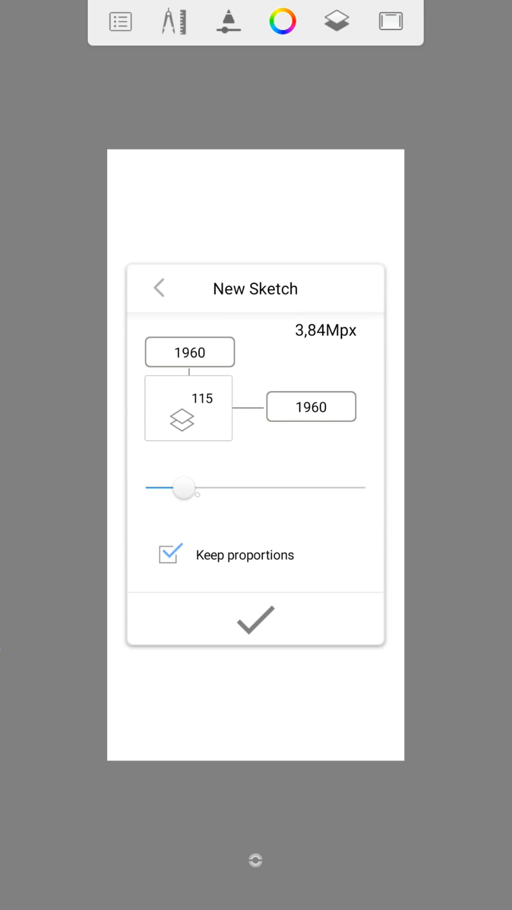
pyautogui.moveTo(183, 487); pyautogui.dragTo(210, 487)
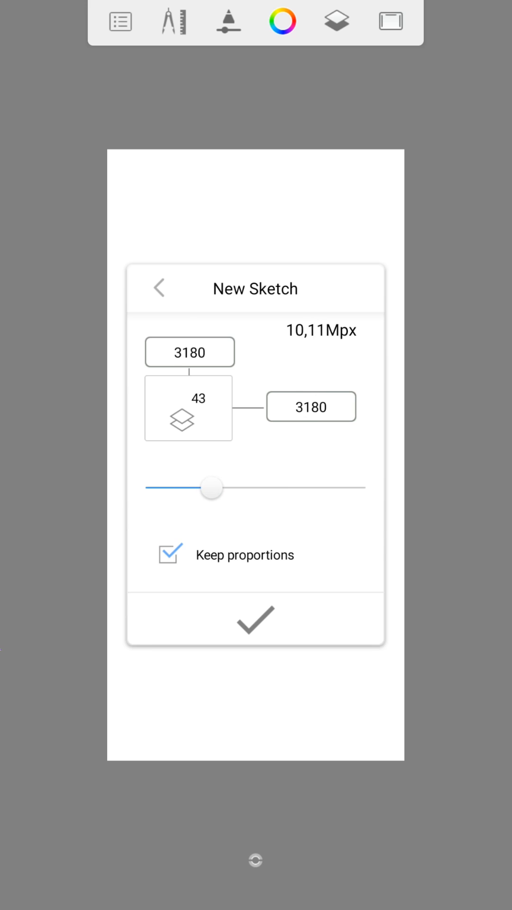
pyautogui.moveTo(210, 488); pyautogui.dragTo(253, 487)
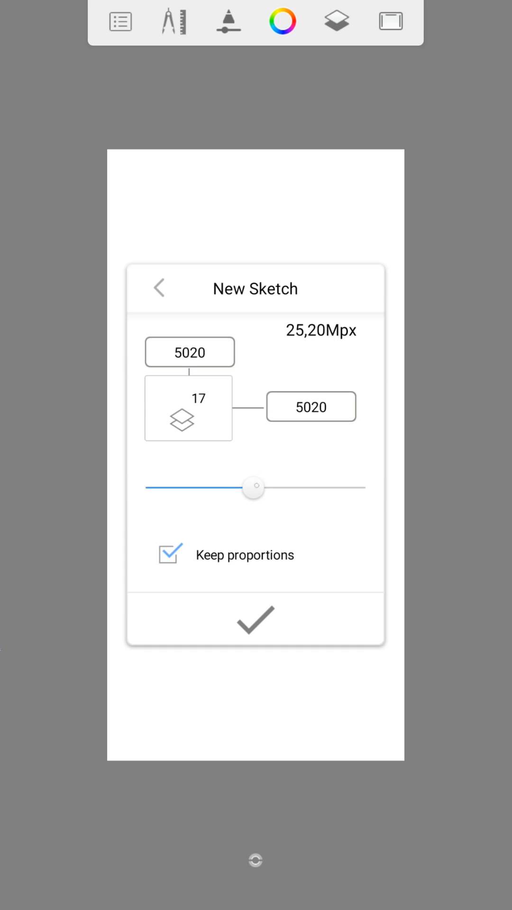
pyautogui.moveTo(253, 487); pyautogui.dragTo(195, 487)
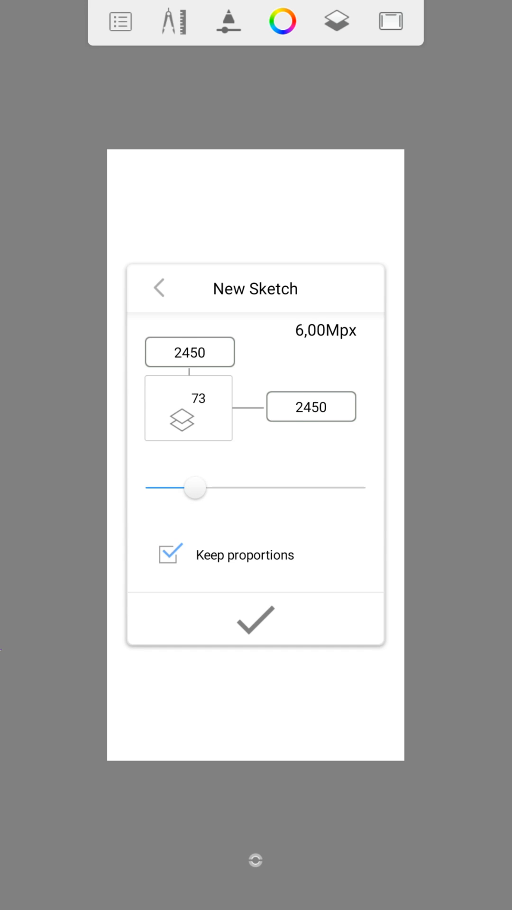
pyautogui.click(159, 288)
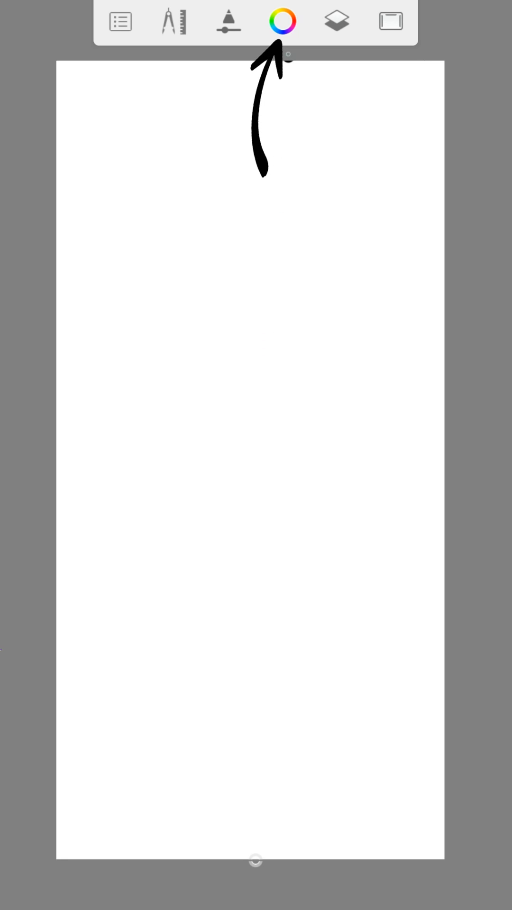
# - Pick a deep saturated green in the colour picker after trying paler and medium greens
pyautogui.click(280, 19)
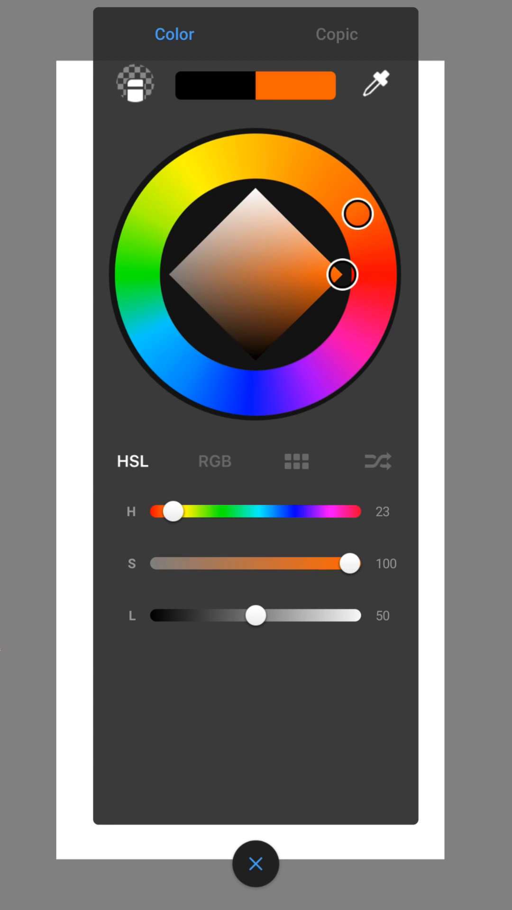
pyautogui.moveTo(358, 213); pyautogui.dragTo(137, 260)
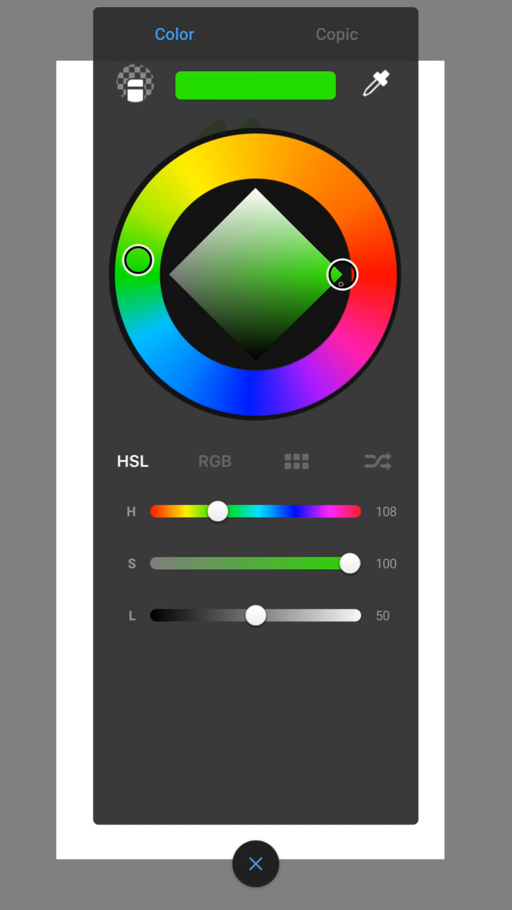
pyautogui.moveTo(339, 275); pyautogui.dragTo(208, 283)
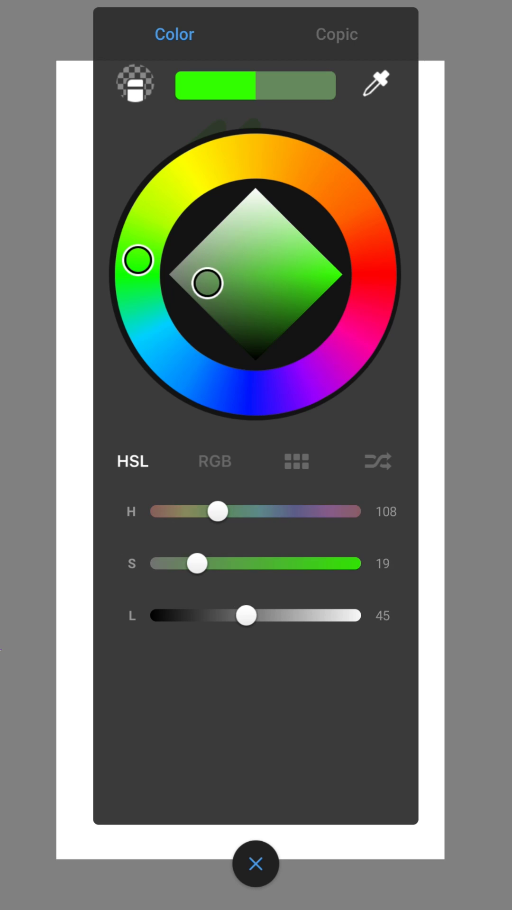
pyautogui.moveTo(208, 283); pyautogui.dragTo(231, 232)
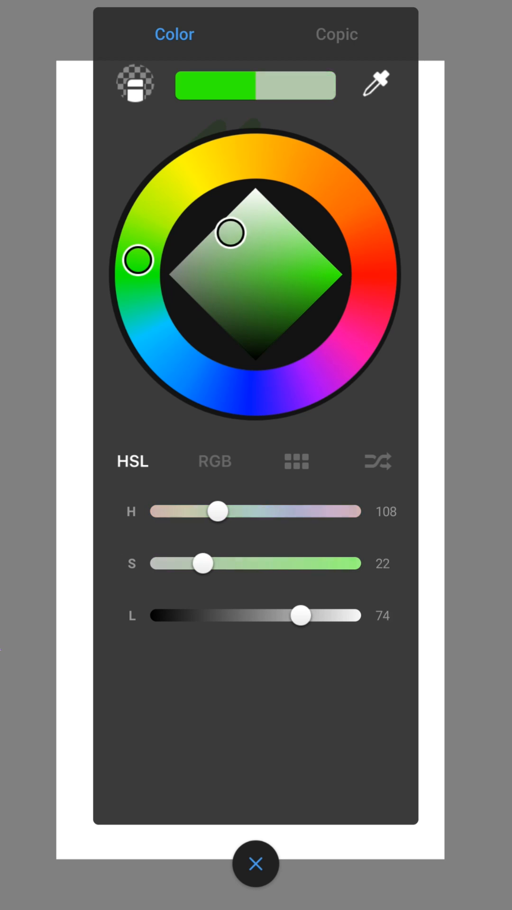
pyautogui.moveTo(232, 234); pyautogui.dragTo(288, 273)
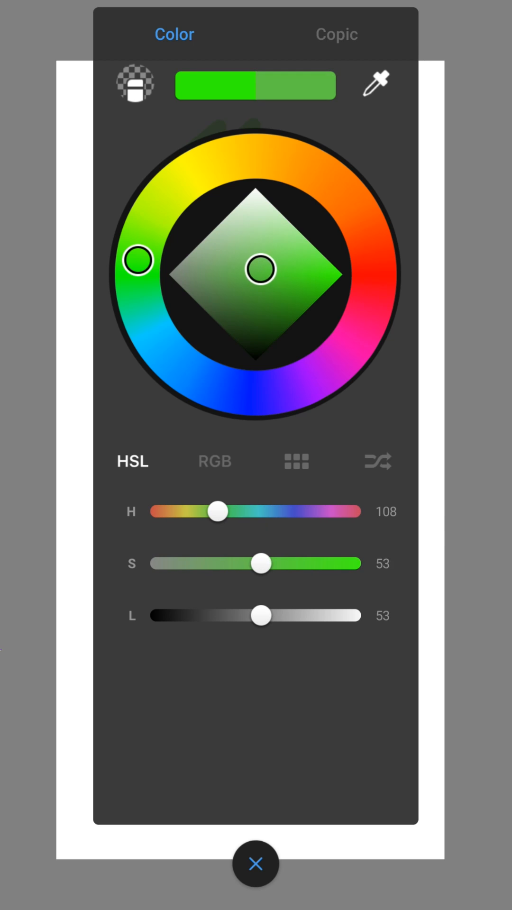
pyautogui.moveTo(267, 268); pyautogui.dragTo(303, 291)
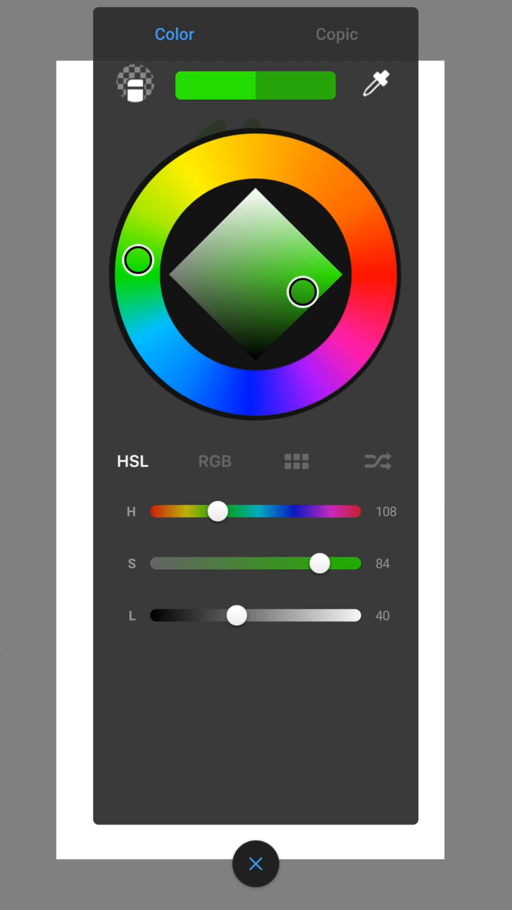
pyautogui.click(255, 864)
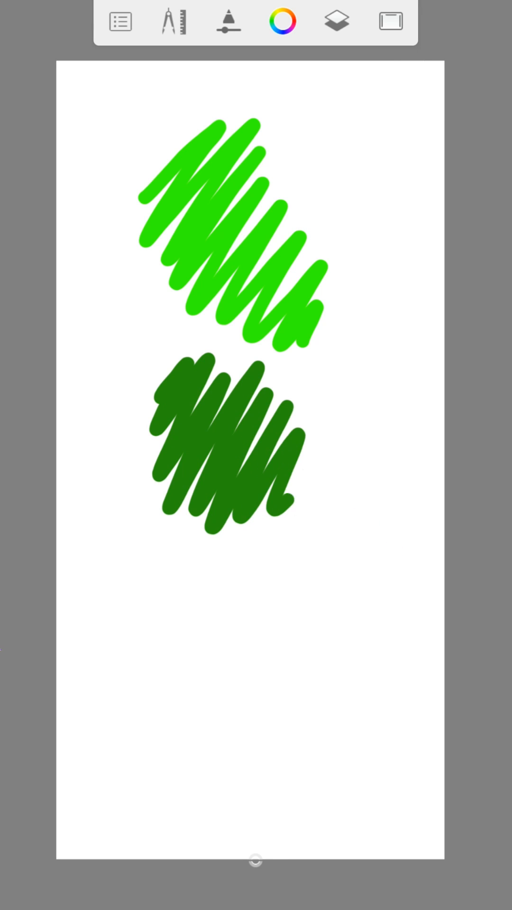
# - Scribble a dark green squiggle and a bright green blob at upper right, toggling colours
pyautogui.moveTo(285, 500); pyautogui.dragTo(331, 522)
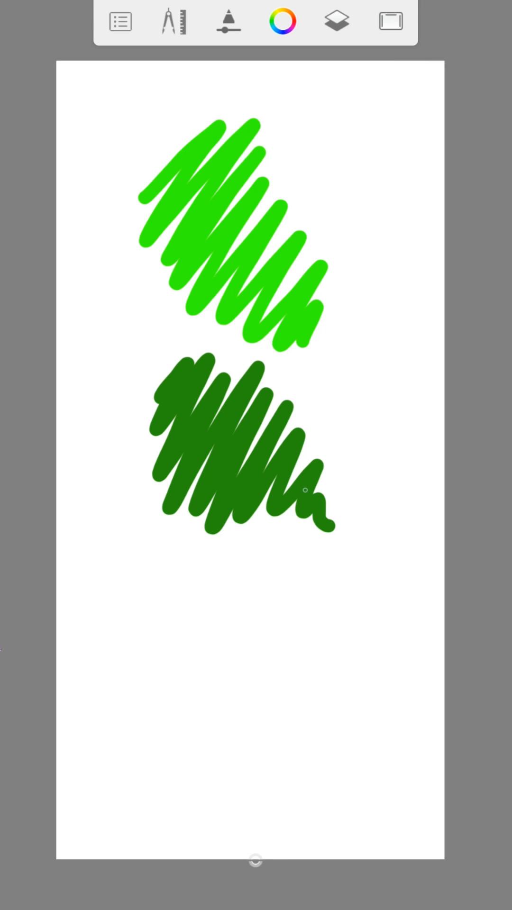
pyautogui.click(283, 19)
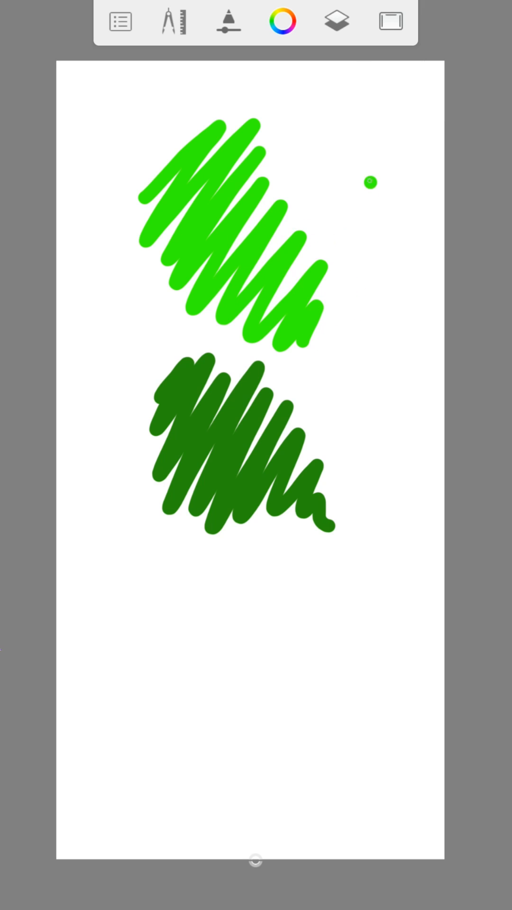
pyautogui.moveTo(378, 168); pyautogui.dragTo(401, 250)
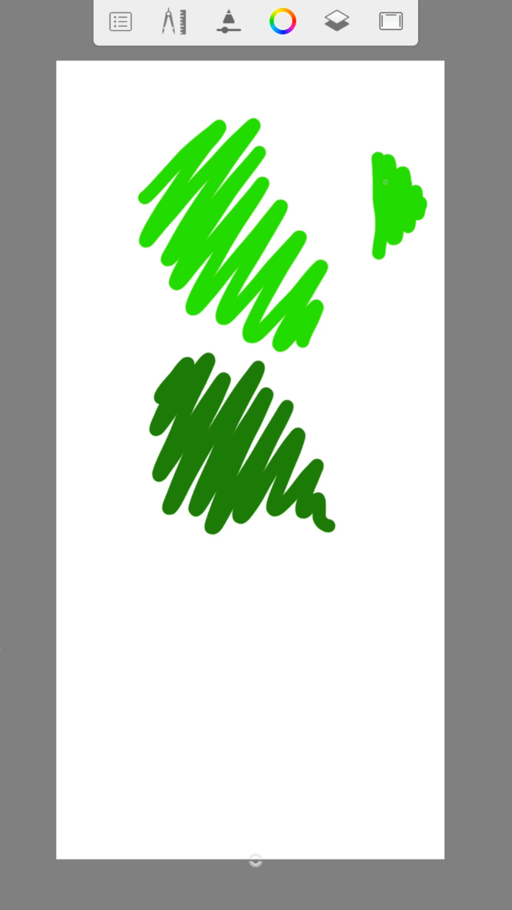
pyautogui.click(282, 21)
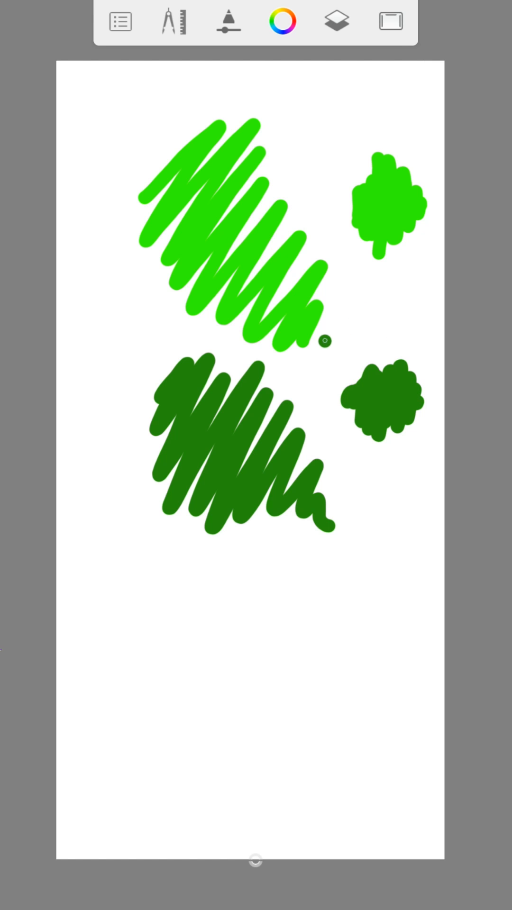
pyautogui.click(281, 21)
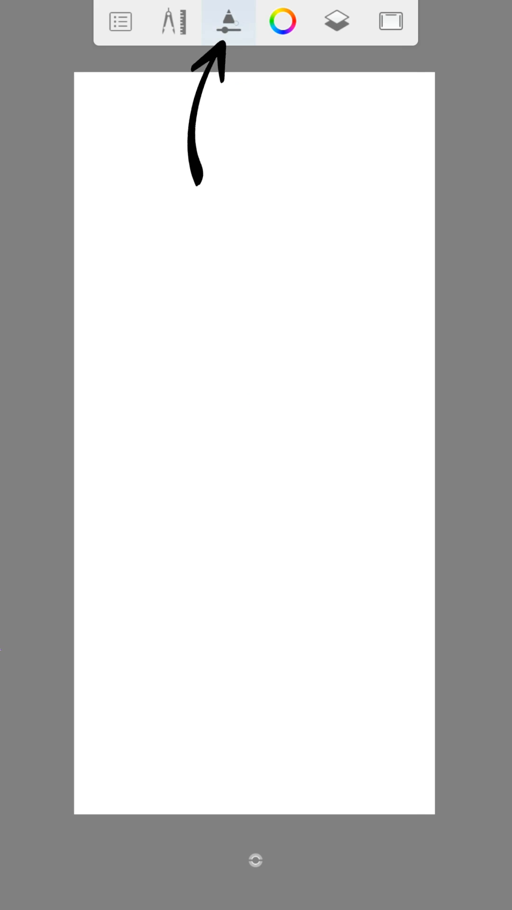
# - Choose the Tattoo Inker brush from the brush library
pyautogui.click(225, 19)
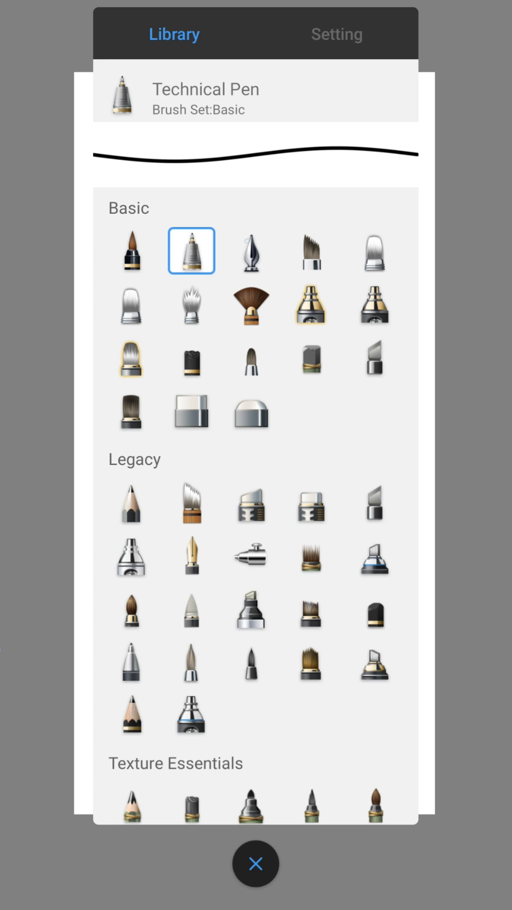
pyautogui.click(251, 252)
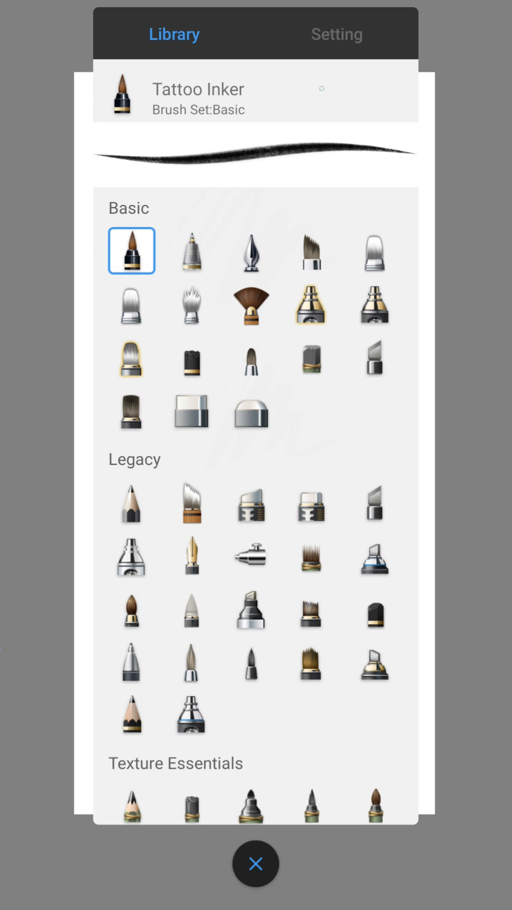
pyautogui.click(338, 34)
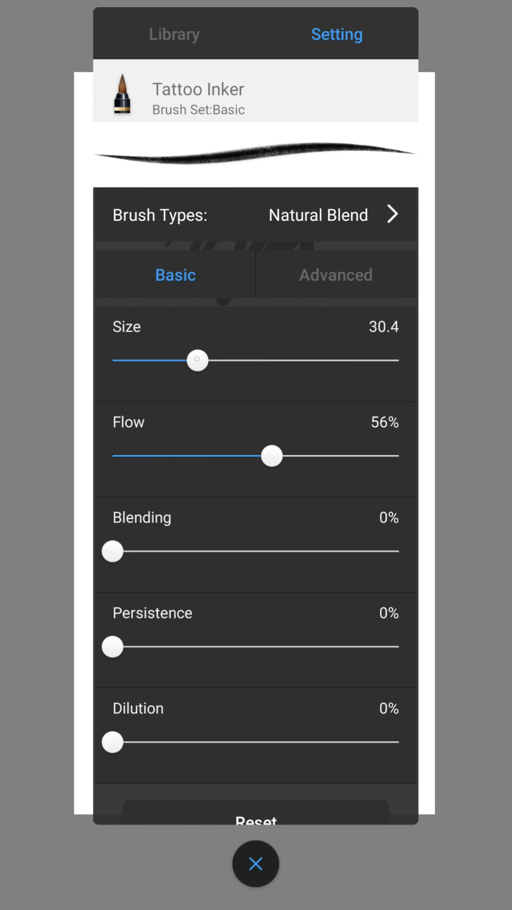
# - Raise the Tattoo Inker size to 42.4 and flow to 76% in its settings
pyautogui.moveTo(197, 360); pyautogui.dragTo(226, 360)
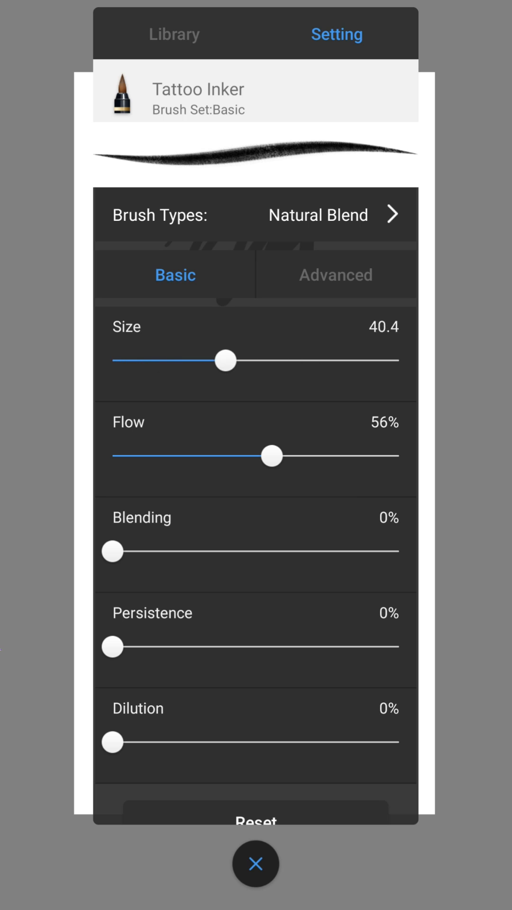
pyautogui.moveTo(225, 362); pyautogui.dragTo(233, 361)
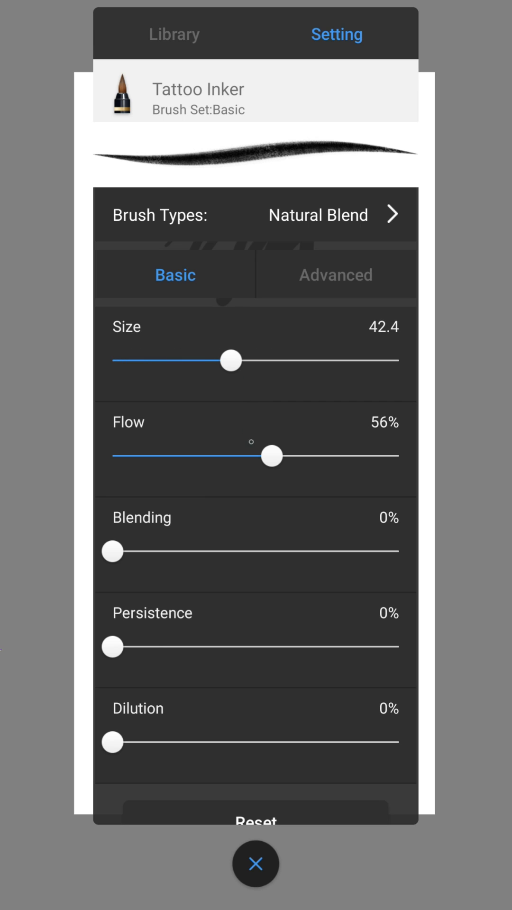
pyautogui.moveTo(272, 456); pyautogui.dragTo(329, 456)
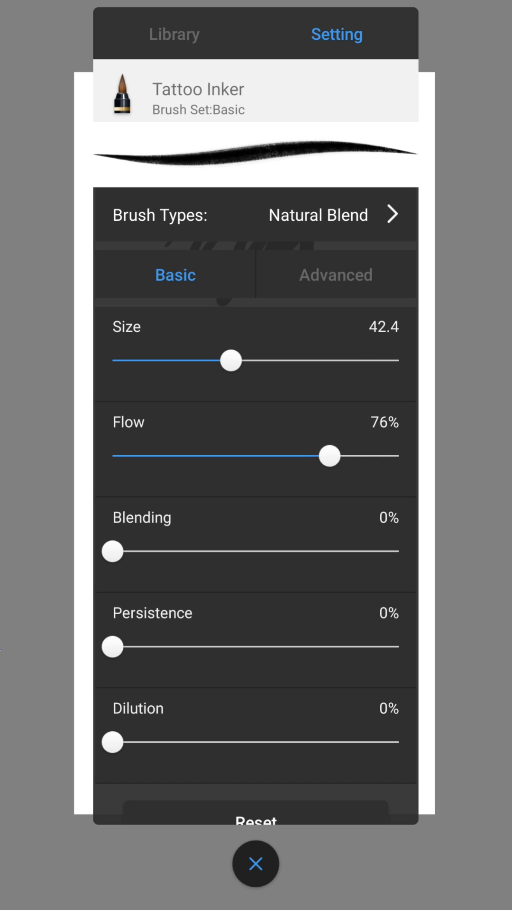
pyautogui.click(335, 275)
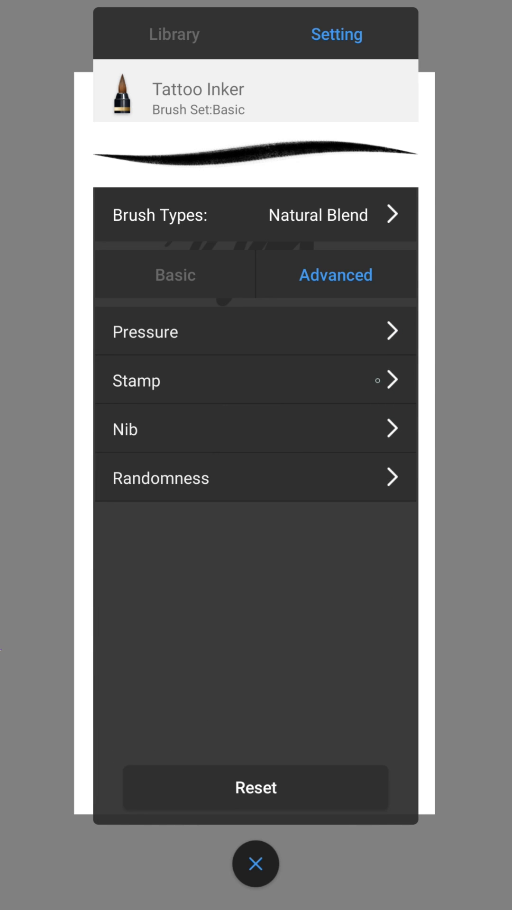
# - Return to the canvas and paint blue test strokes at several shades
pyautogui.click(255, 864)
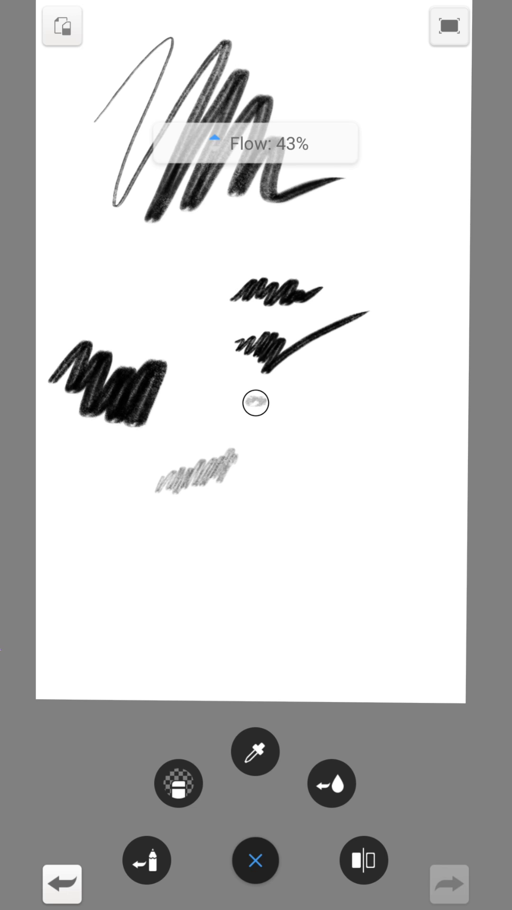
pyautogui.click(254, 861)
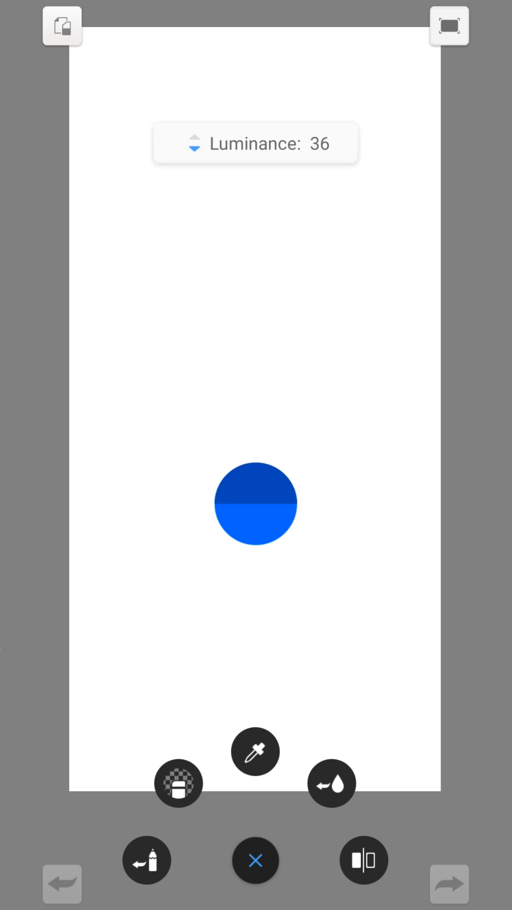
pyautogui.click(195, 150)
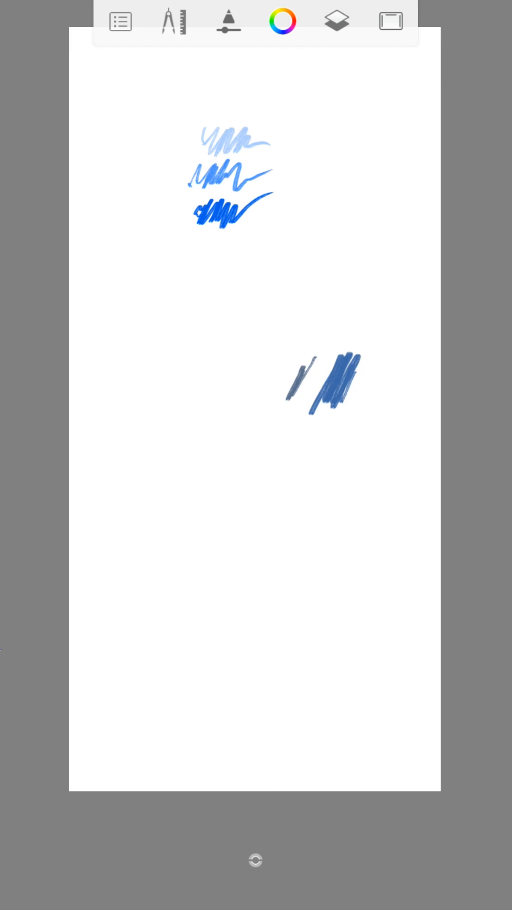
pyautogui.moveTo(314, 377); pyautogui.dragTo(273, 407)
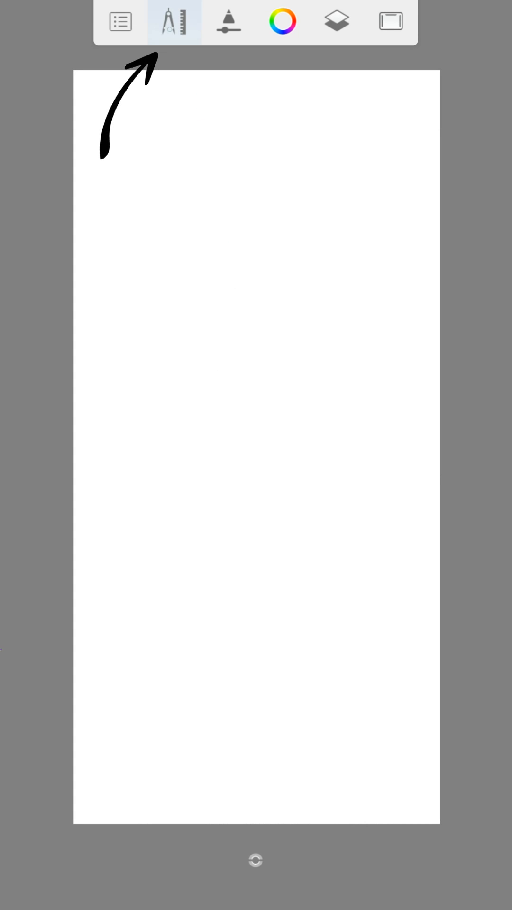
# - Draw straight lines fanning from one point using the Line draw style
pyautogui.click(173, 22)
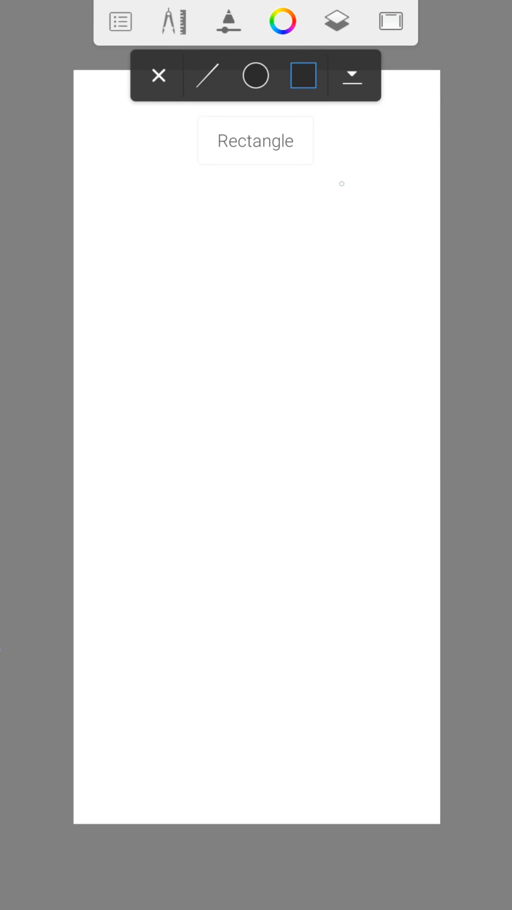
pyautogui.click(205, 76)
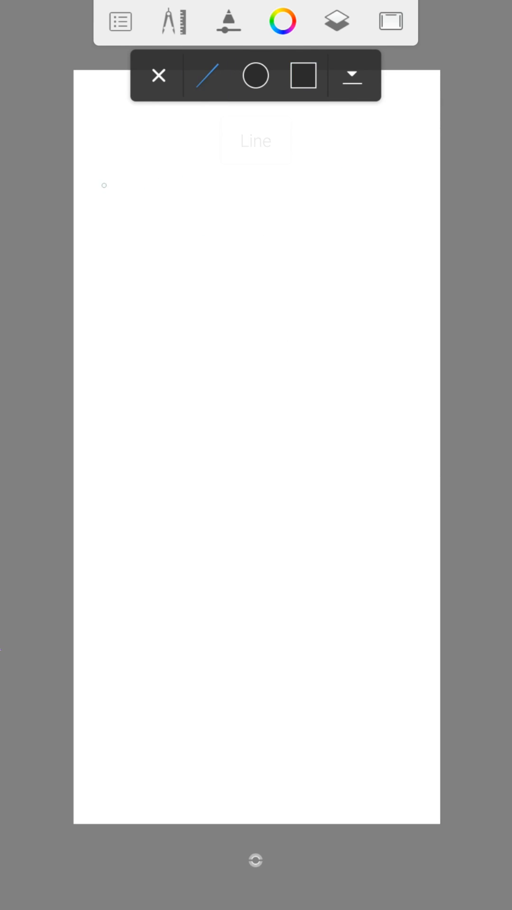
pyautogui.moveTo(100, 252); pyautogui.dragTo(183, 140)
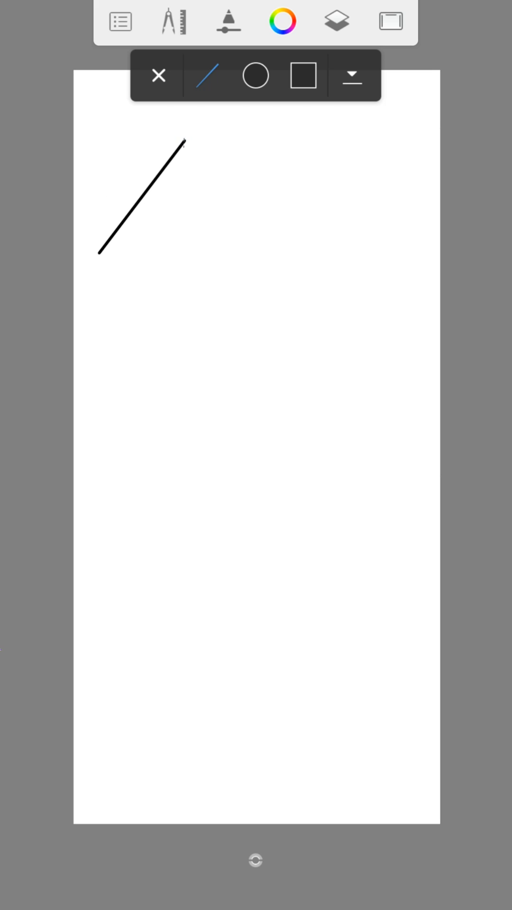
pyautogui.moveTo(185, 140); pyautogui.dragTo(104, 384)
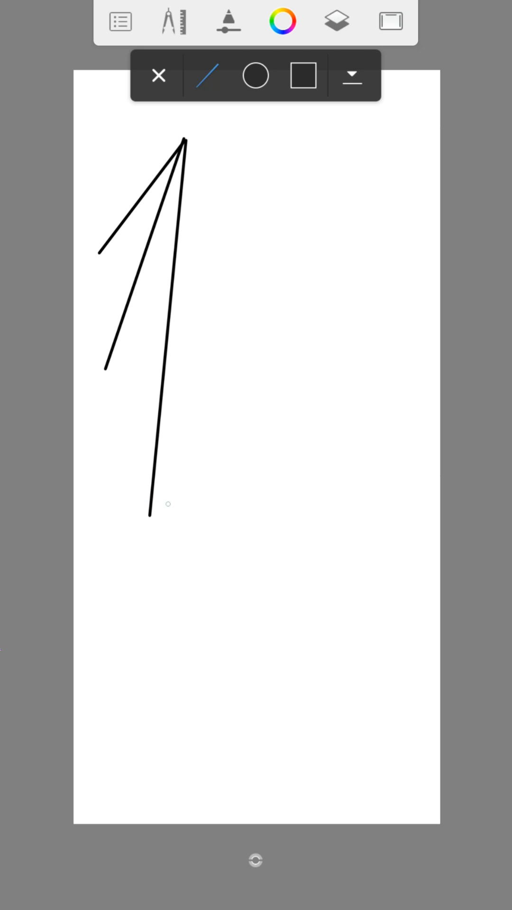
# - Switch the draw style to circles and then rectangles for the shapes
pyautogui.click(256, 76)
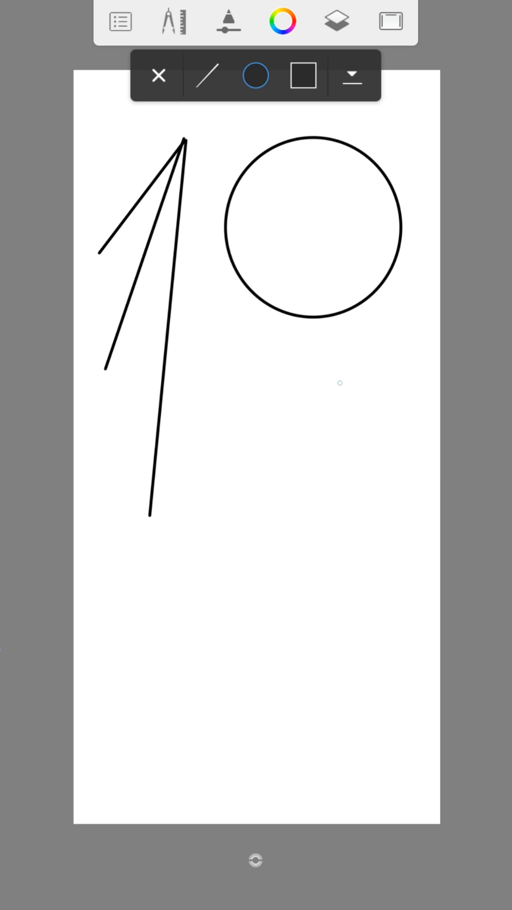
pyautogui.click(304, 76)
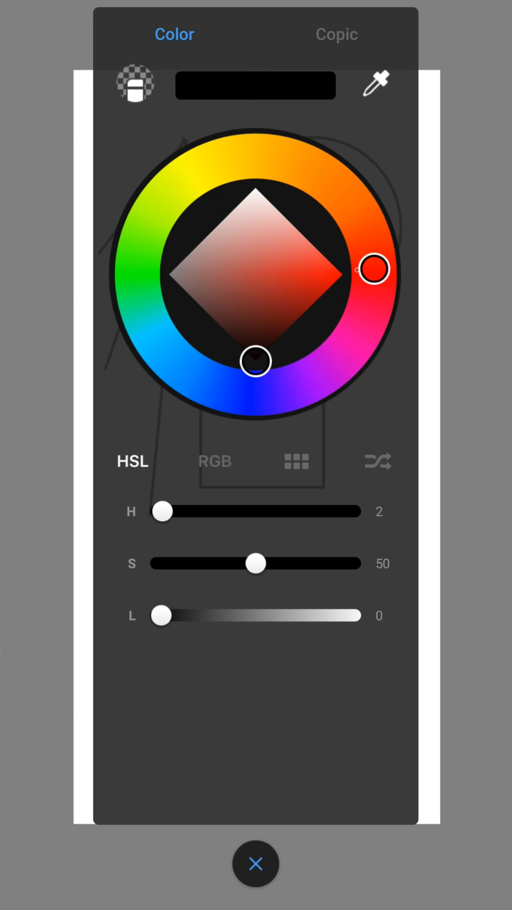
# - Fill the circle bright red and the empty square green with the Fill tool
pyautogui.moveTo(255, 362); pyautogui.dragTo(336, 274)
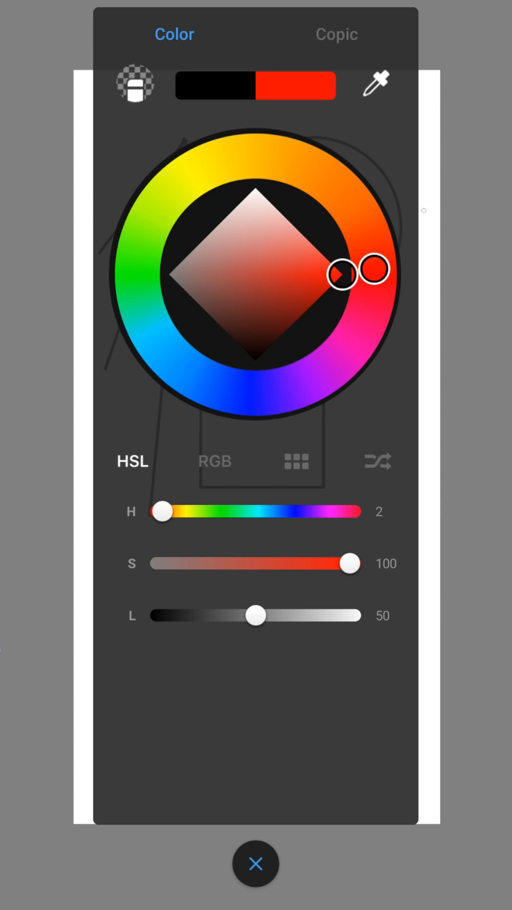
pyautogui.click(255, 864)
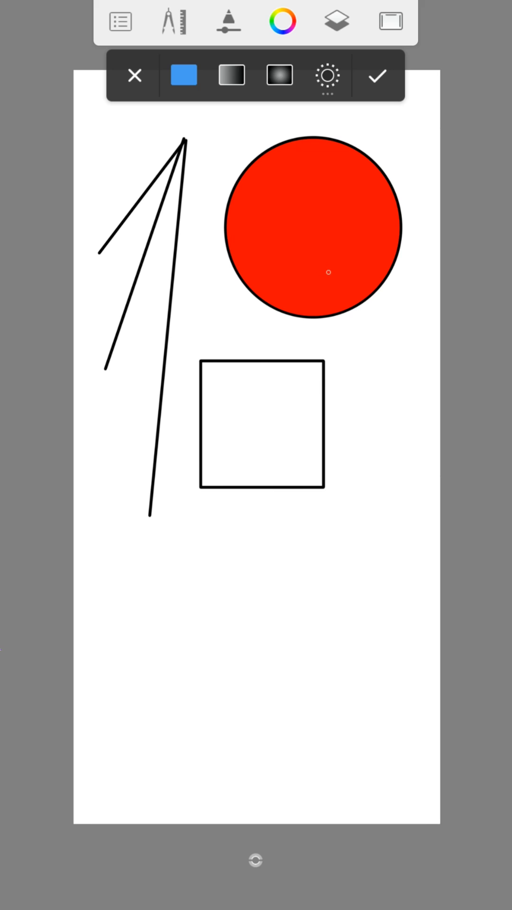
pyautogui.click(183, 76)
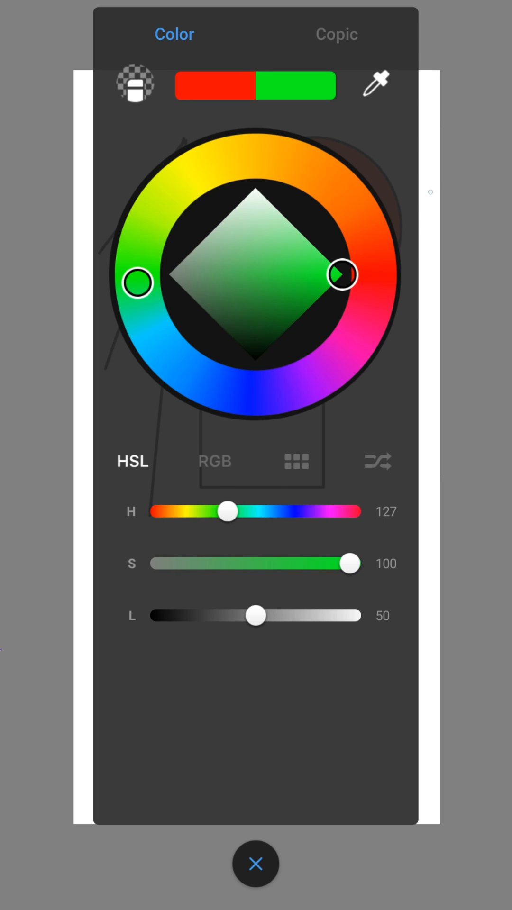
pyautogui.click(255, 865)
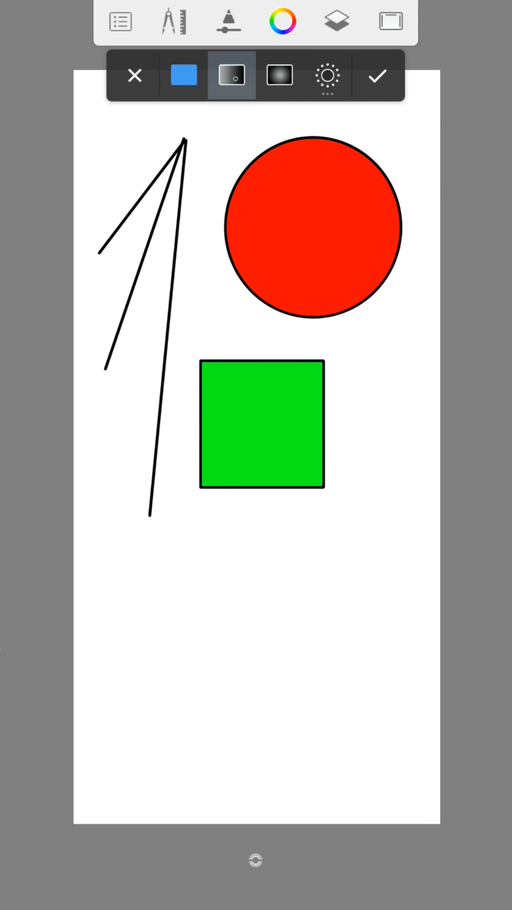
# - Give the circle a diagonal white-to-black linear gradient, then try a radial gradient
pyautogui.click(231, 75)
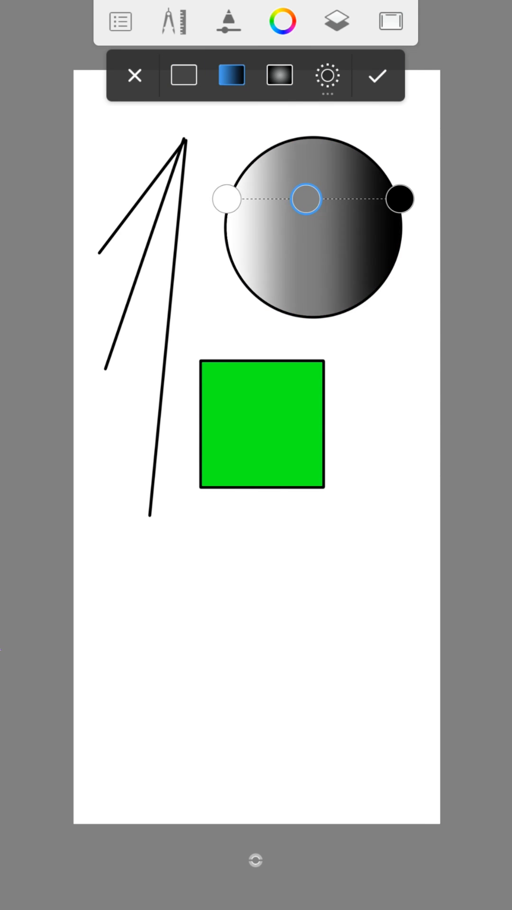
pyautogui.moveTo(400, 200); pyautogui.dragTo(388, 353)
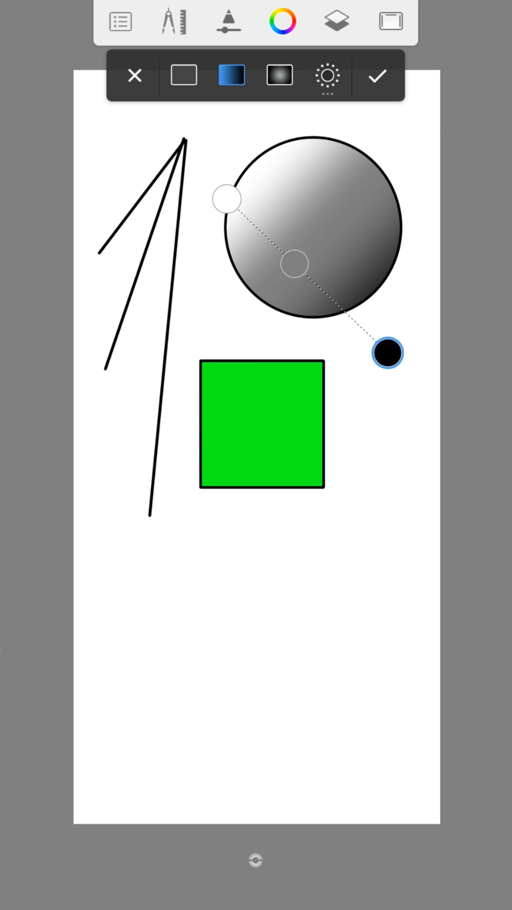
pyautogui.click(279, 76)
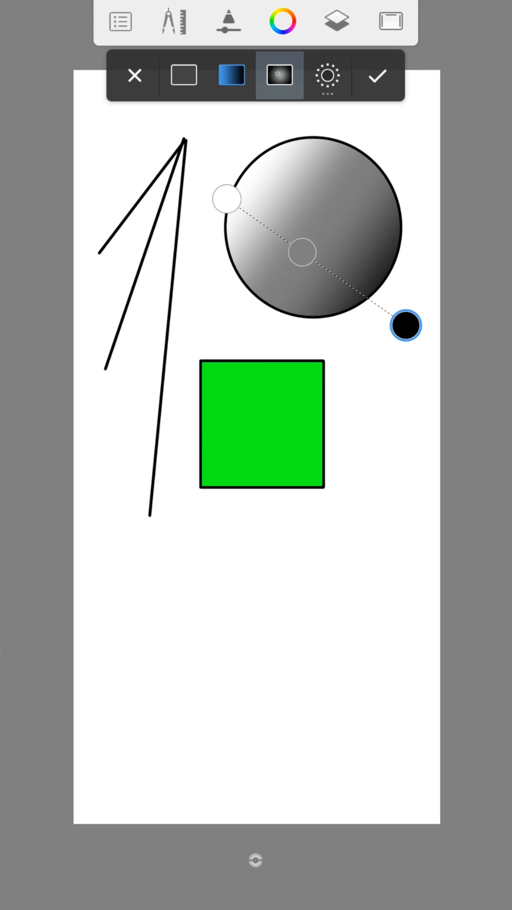
pyautogui.click(279, 76)
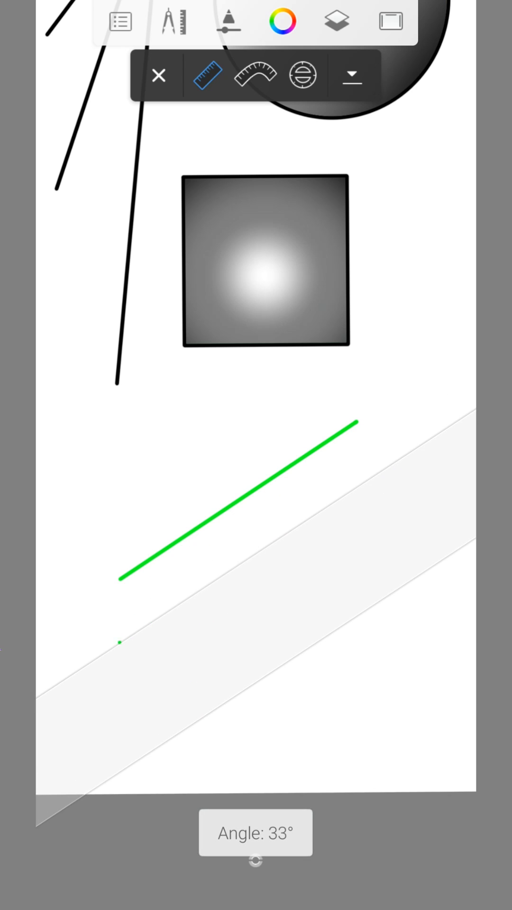
# - Draw a green curve along the French Curve guide below the square
pyautogui.click(254, 75)
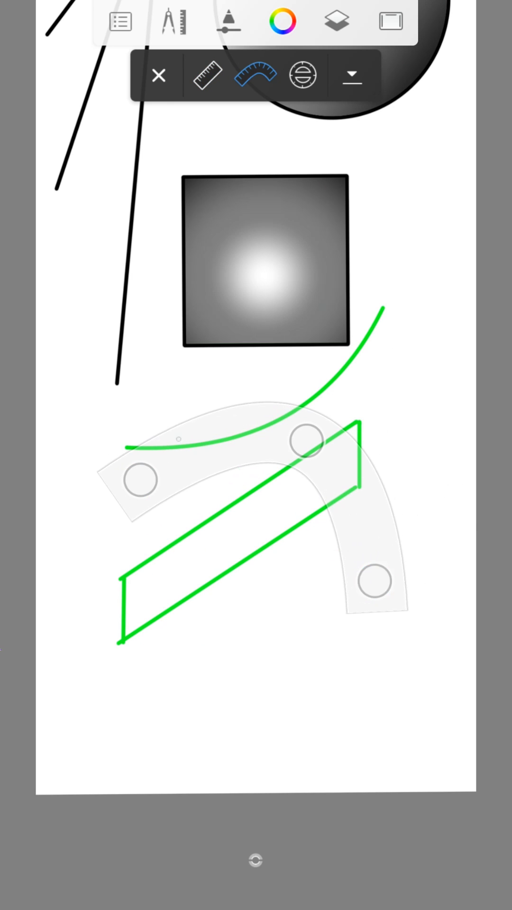
pyautogui.moveTo(122, 447); pyautogui.dragTo(407, 588)
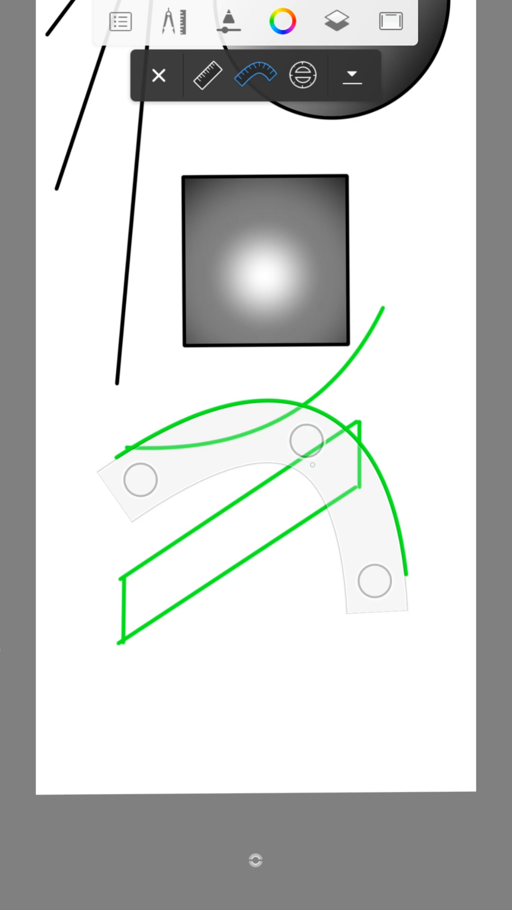
pyautogui.click(229, 20)
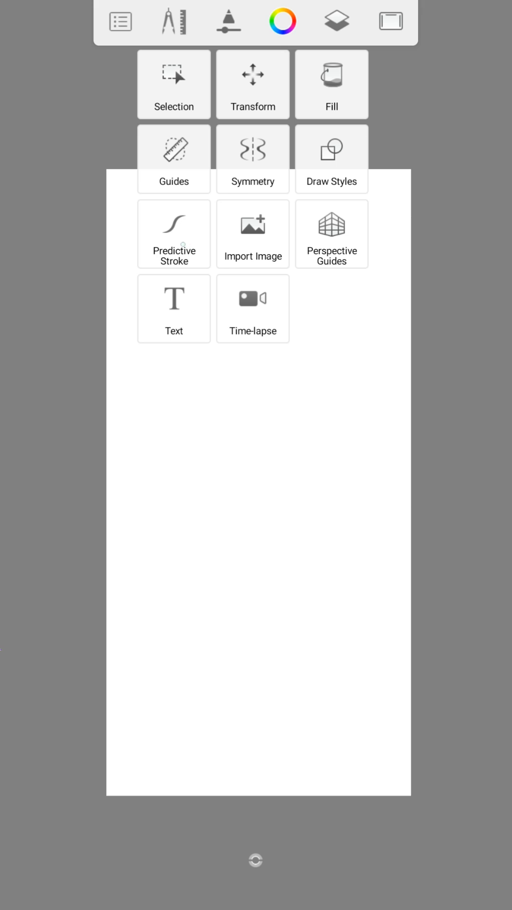
# - Enable predictive stroke and write smoothed cursive letters h and a on the page
pyautogui.click(174, 233)
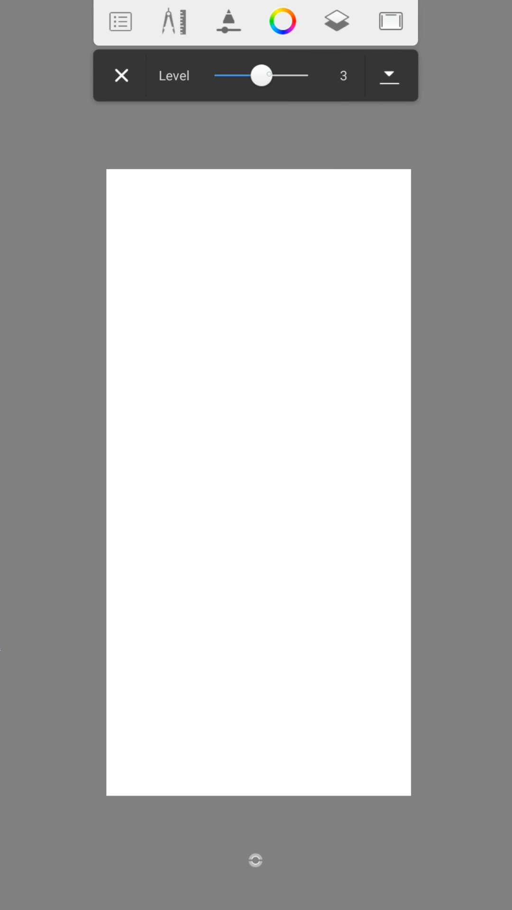
pyautogui.click(280, 20)
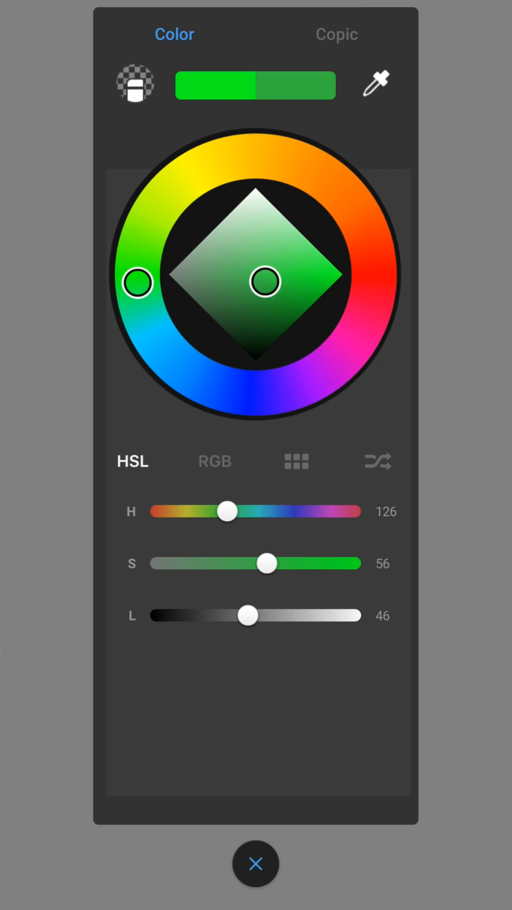
pyautogui.click(256, 864)
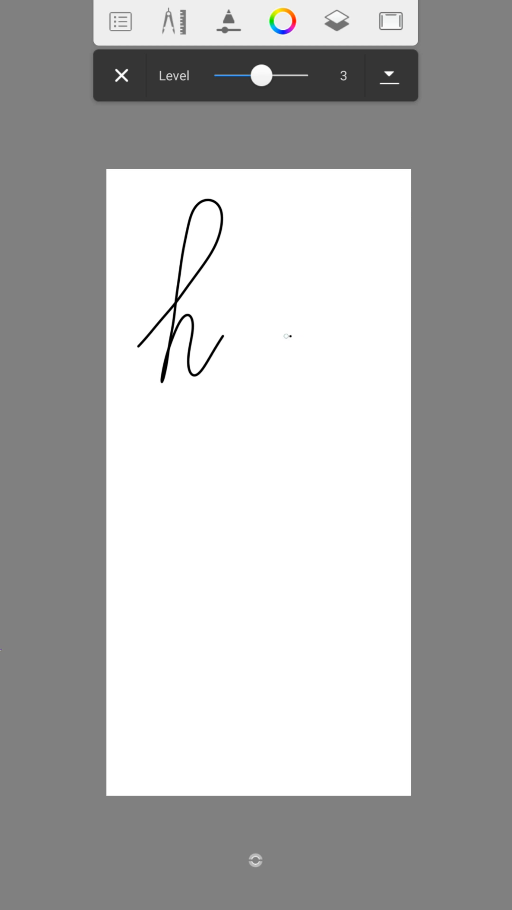
pyautogui.moveTo(290, 354); pyautogui.dragTo(367, 371)
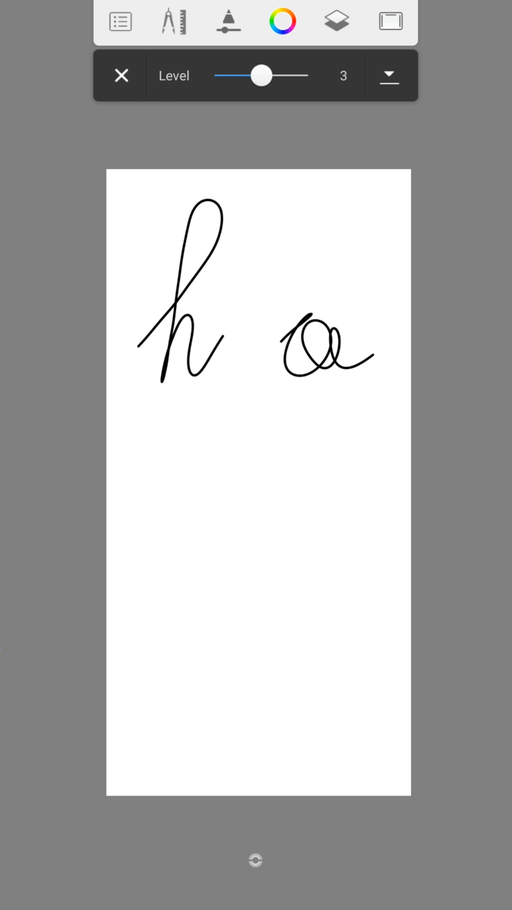
pyautogui.moveTo(156, 511); pyautogui.dragTo(284, 546)
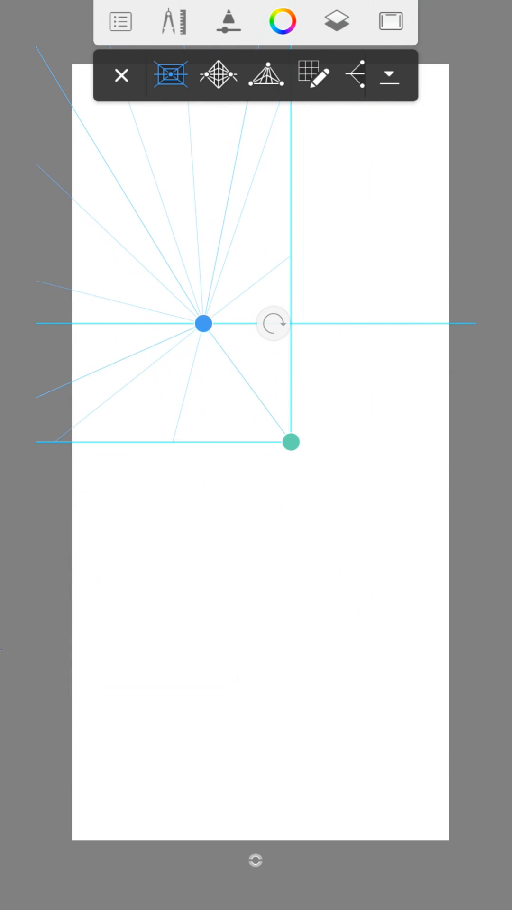
# - Reposition the one-point perspective vanishing point, then draw a zigzag stroke
pyautogui.moveTo(202, 323); pyautogui.dragTo(351, 567)
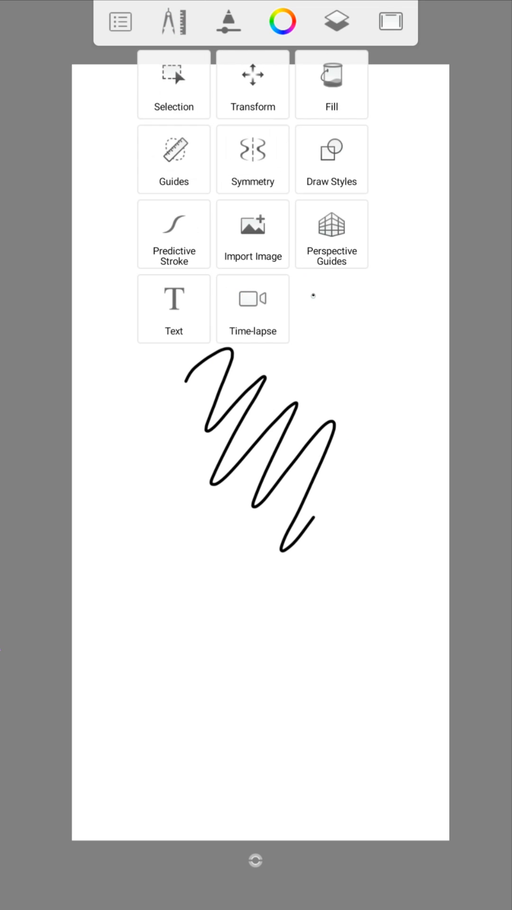
pyautogui.click(253, 301)
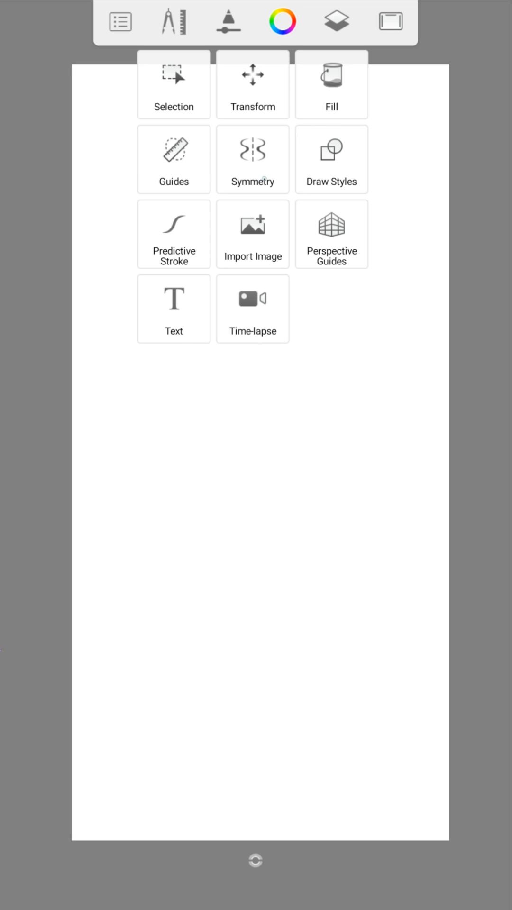
# - Draw a wavy stroke mirrored left-right with Y symmetry turned on
pyautogui.click(252, 159)
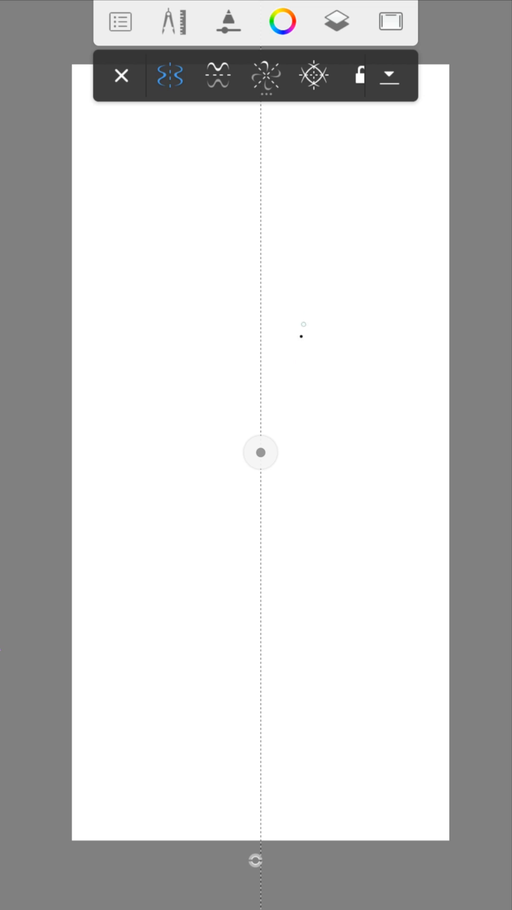
pyautogui.moveTo(206, 164); pyautogui.dragTo(218, 215)
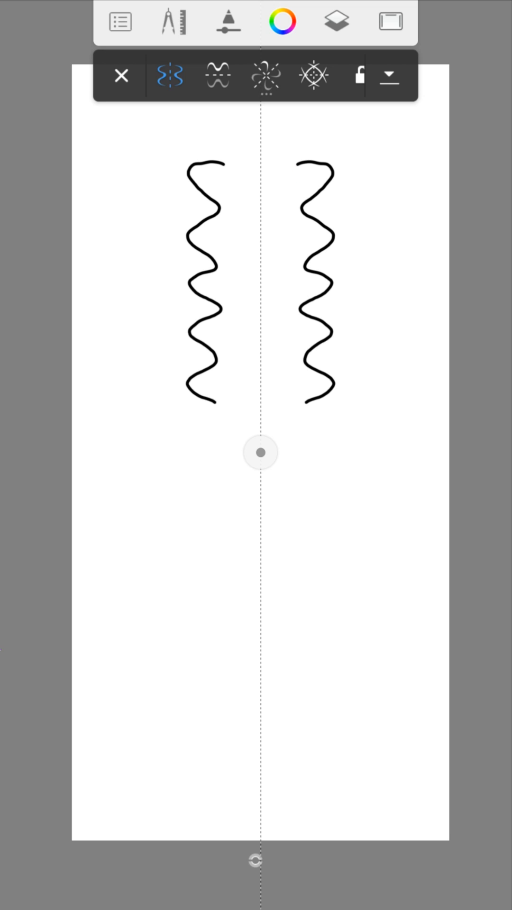
# - Switch to X symmetry and draw a closed shape mirrored above and below
pyautogui.click(216, 76)
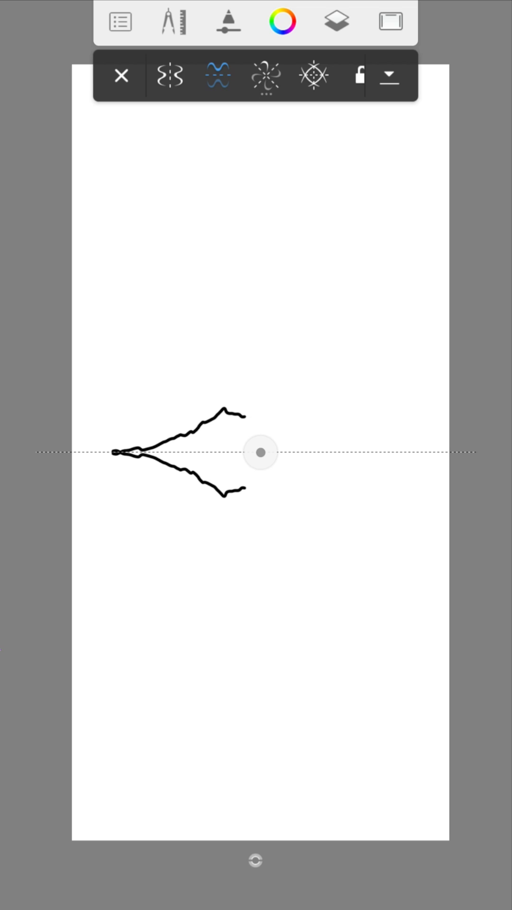
pyautogui.moveTo(233, 418); pyautogui.dragTo(358, 302)
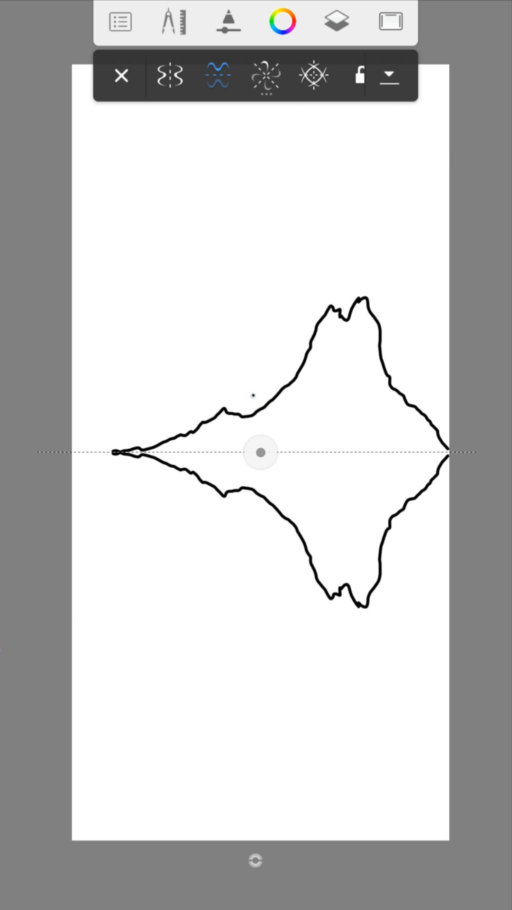
pyautogui.click(265, 76)
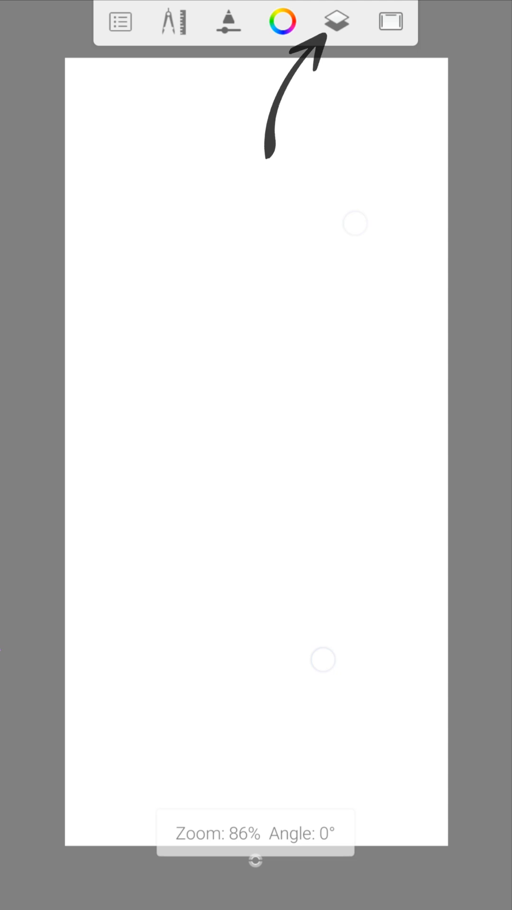
# - Show the layer list with one empty layer above the Background
pyautogui.click(336, 21)
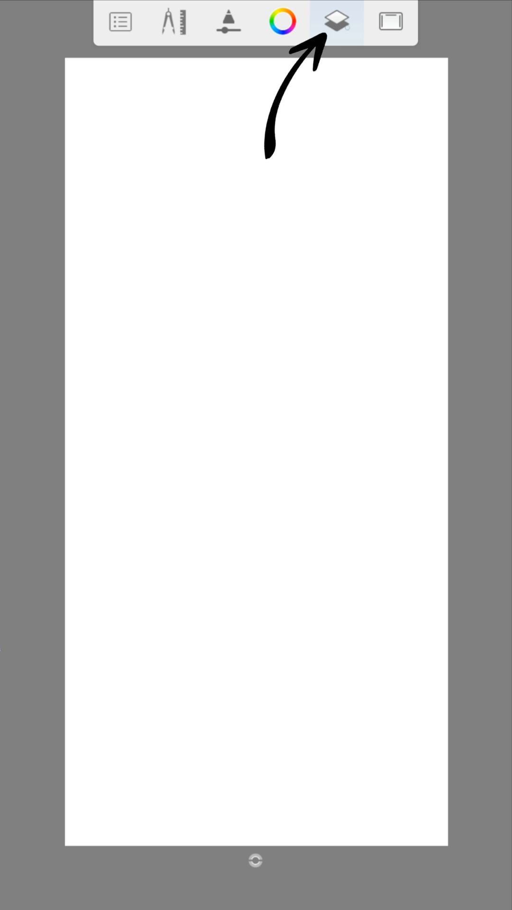
pyautogui.click(335, 20)
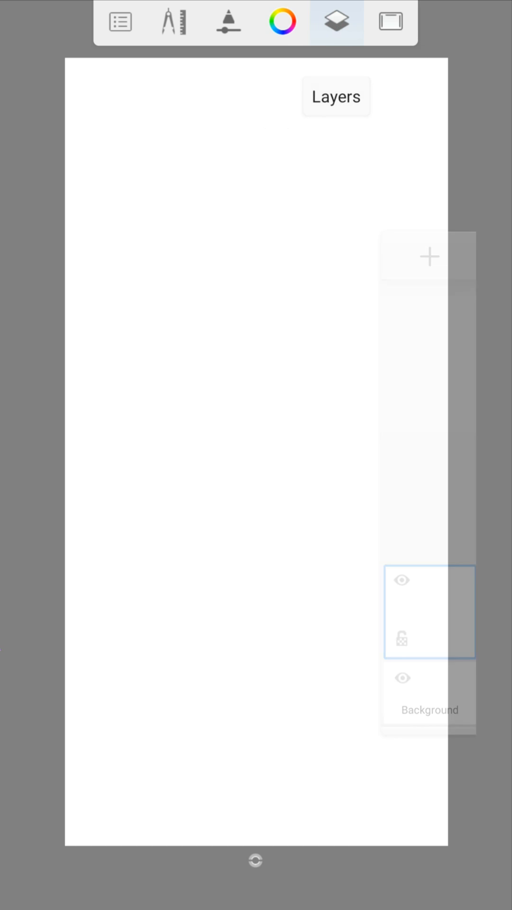